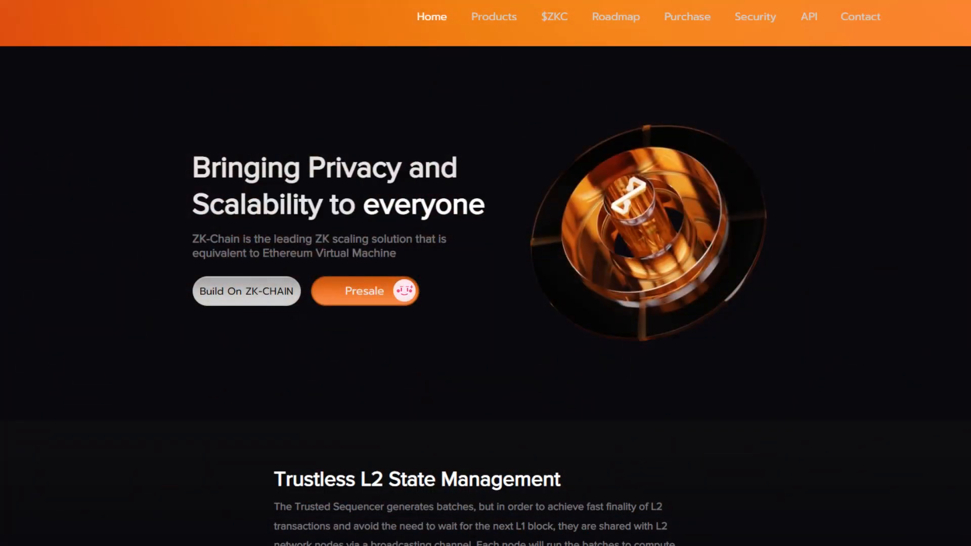
- Open the whitepaper's Introduction to ZK Chain page from the docs
scroll("down", 3)
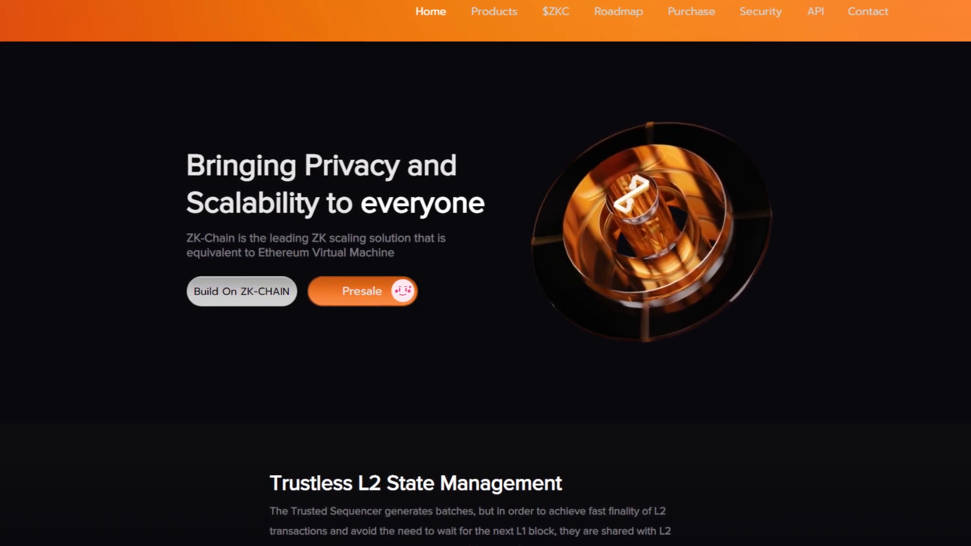
scroll("down", 3)
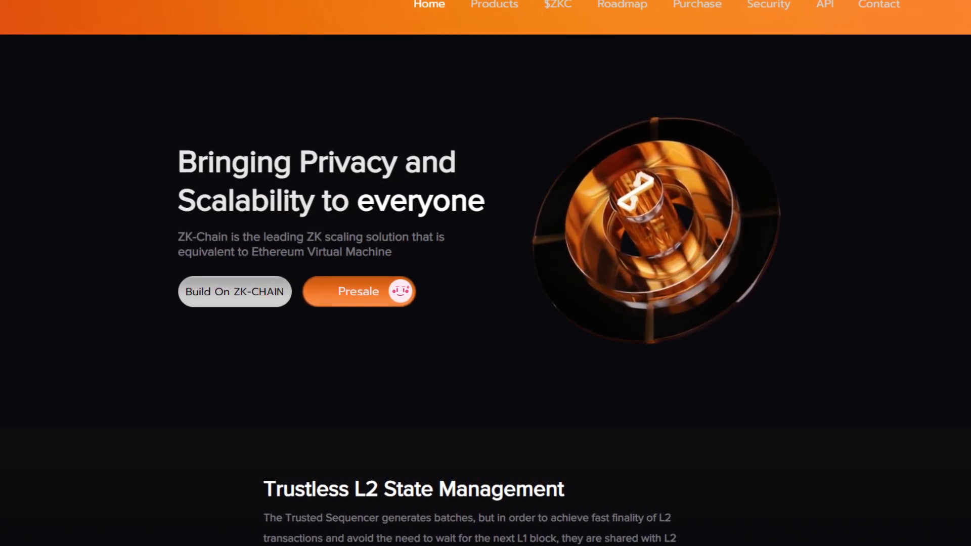
scroll("down", 3)
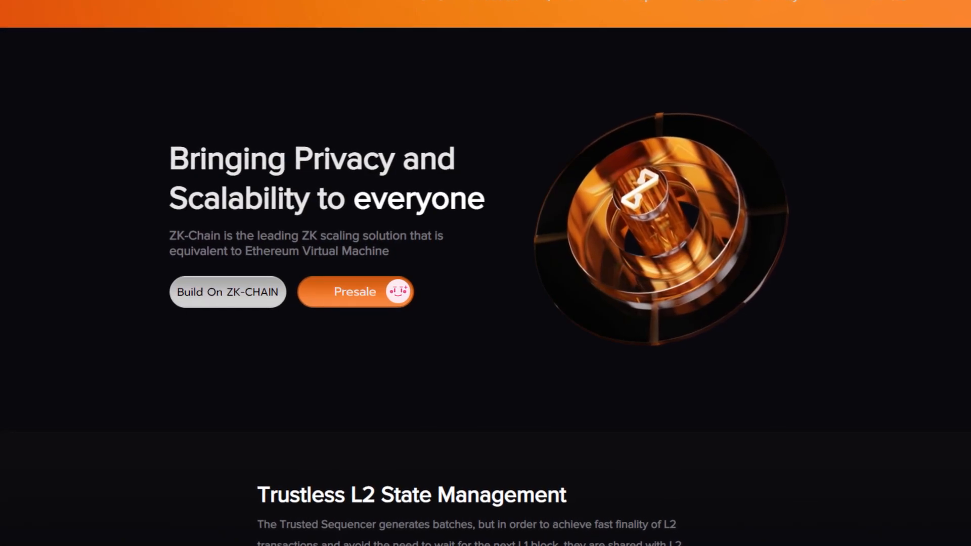
scroll("down", 3)
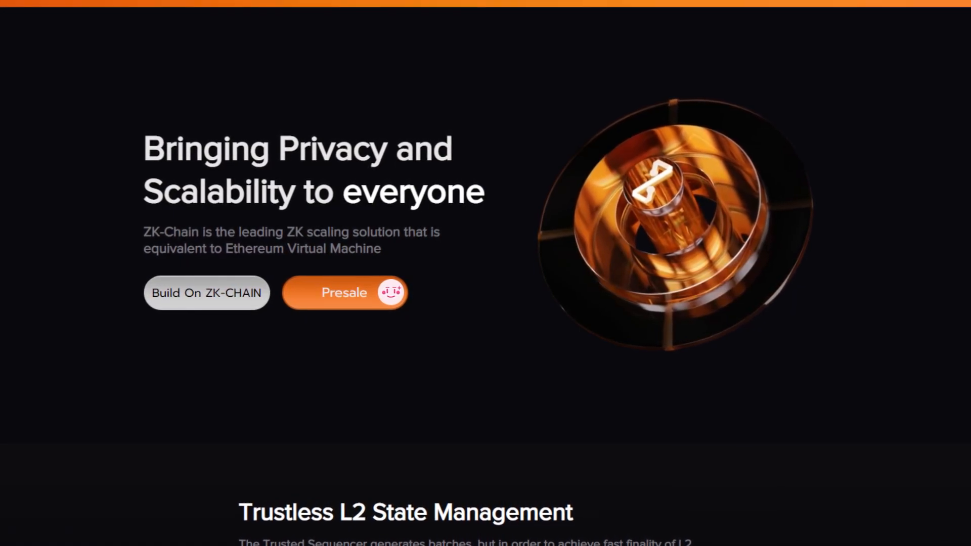
left_click(207, 292)
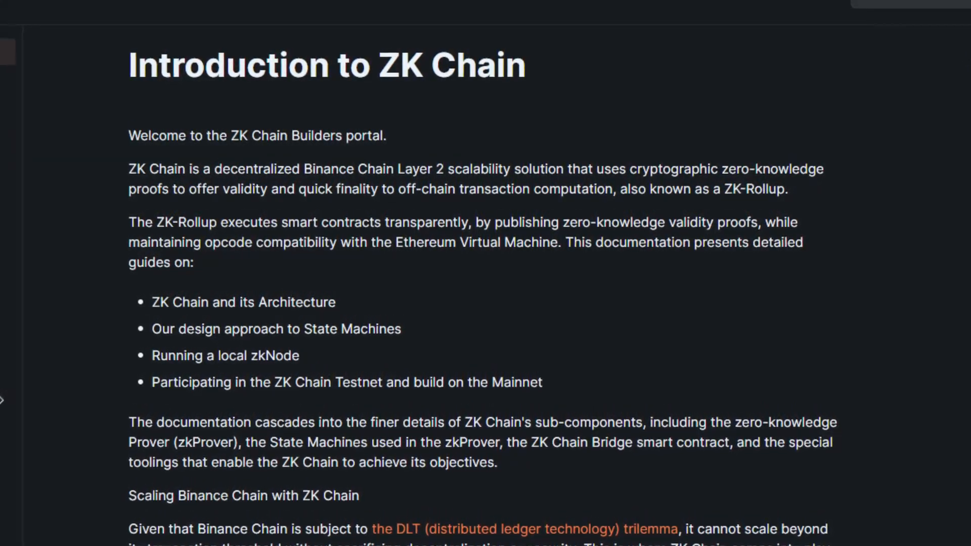
- Scroll through the introduction's ZK-Rollup overview and scaling explanation
scroll("down", 3)
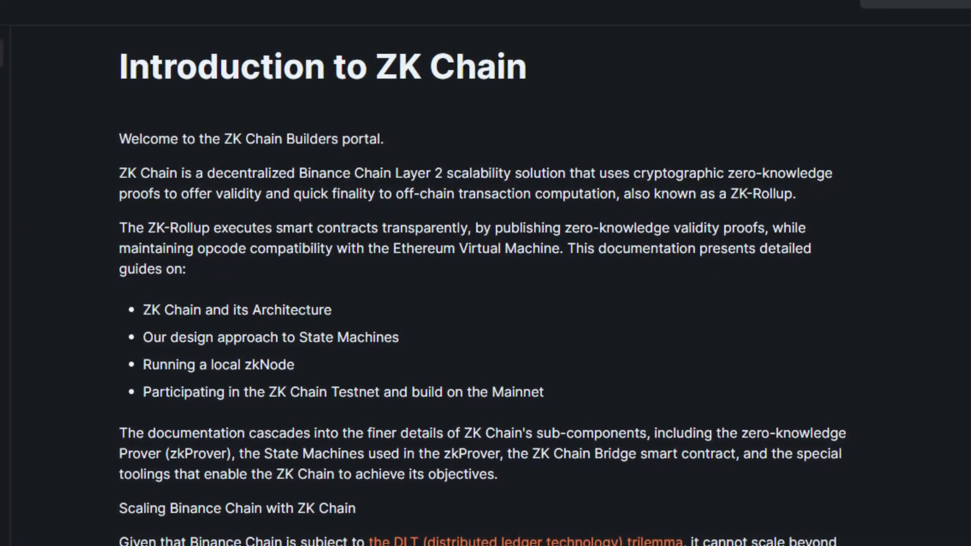
scroll("down", 3)
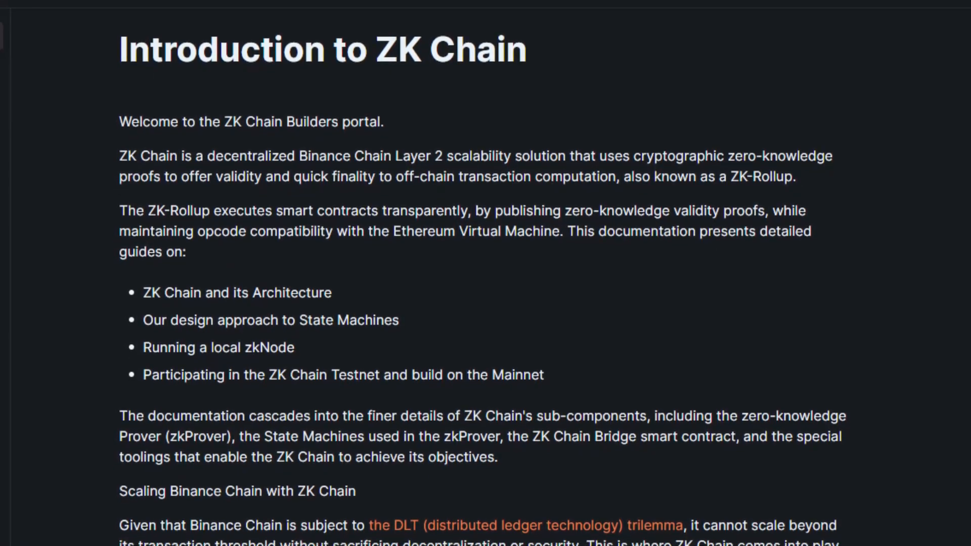
scroll("down", 3)
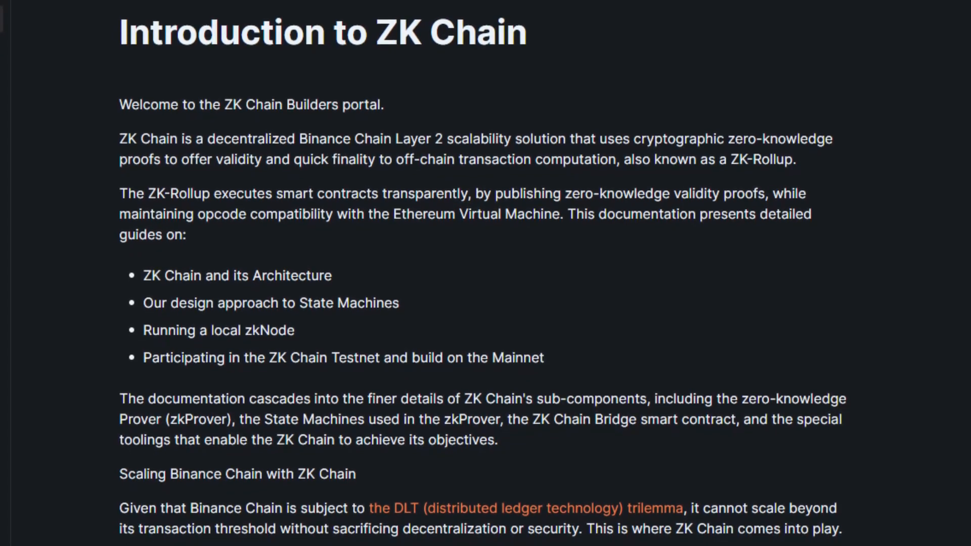
scroll("down", 3)
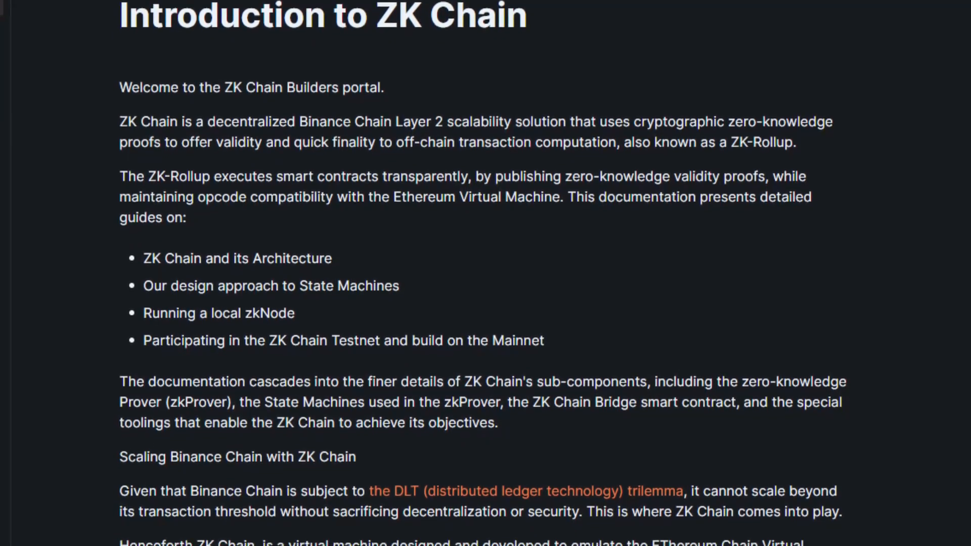
scroll("down", 3)
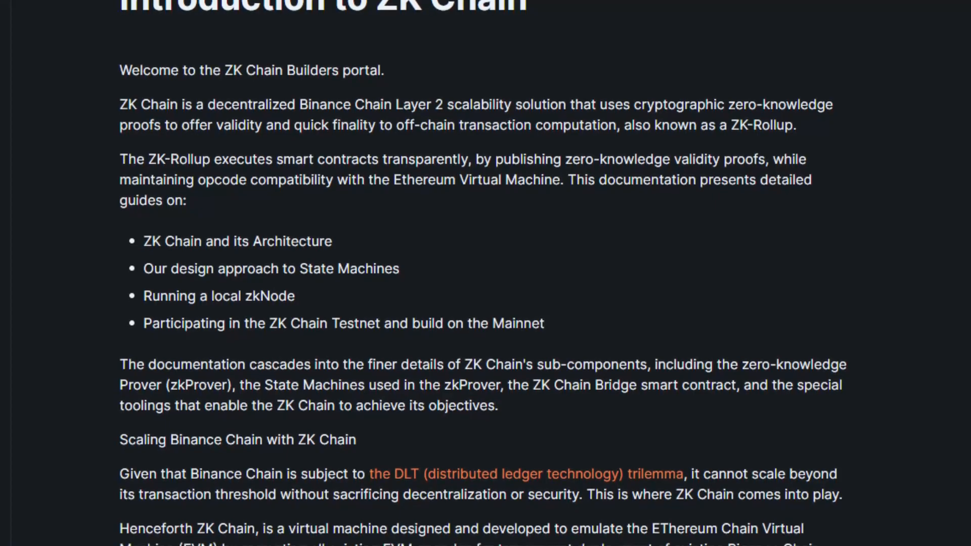
scroll("down", 3)
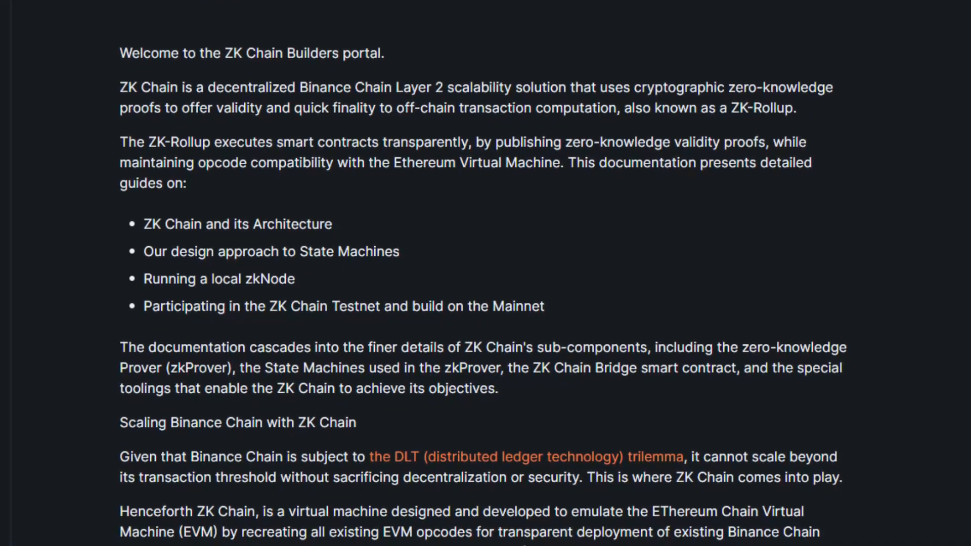
scroll("down", 3)
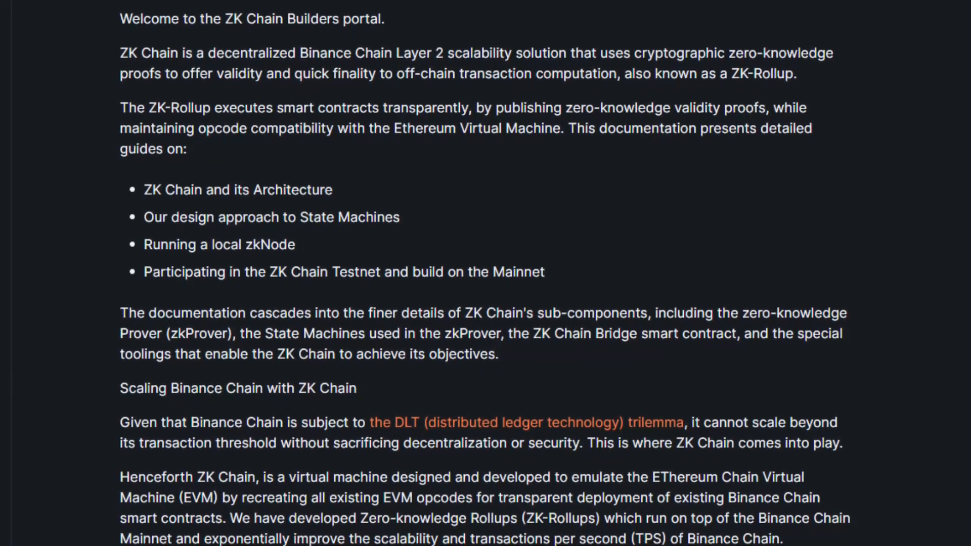
scroll("down", 3)
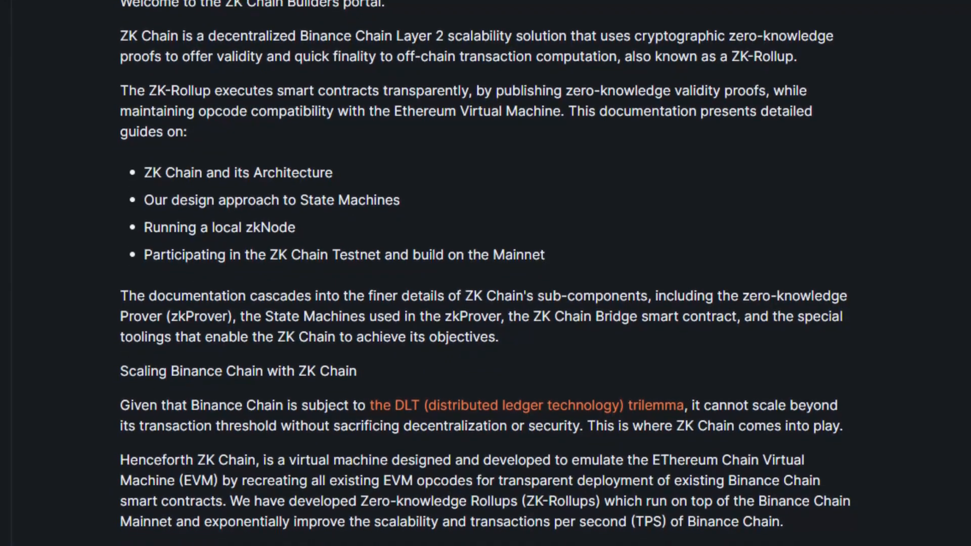
scroll("down", 3)
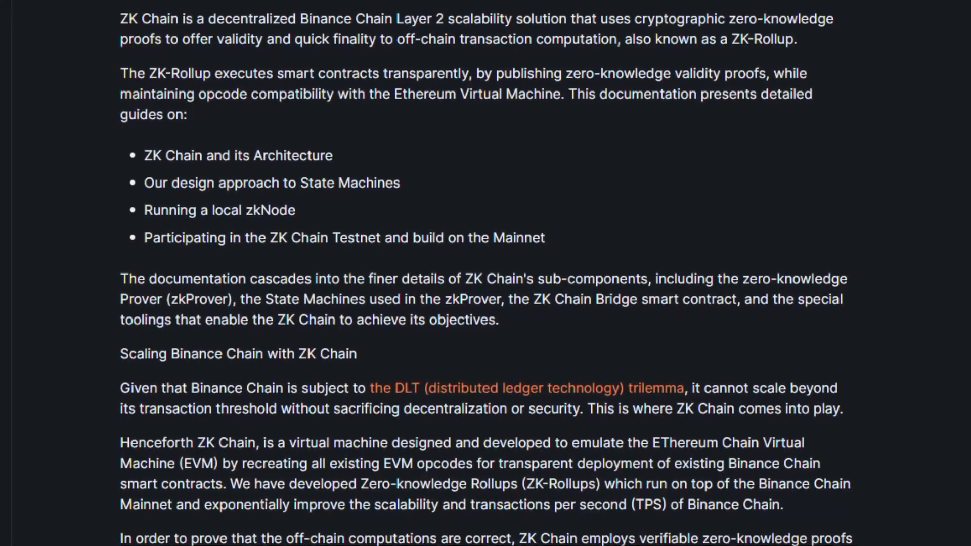
scroll("down", 3)
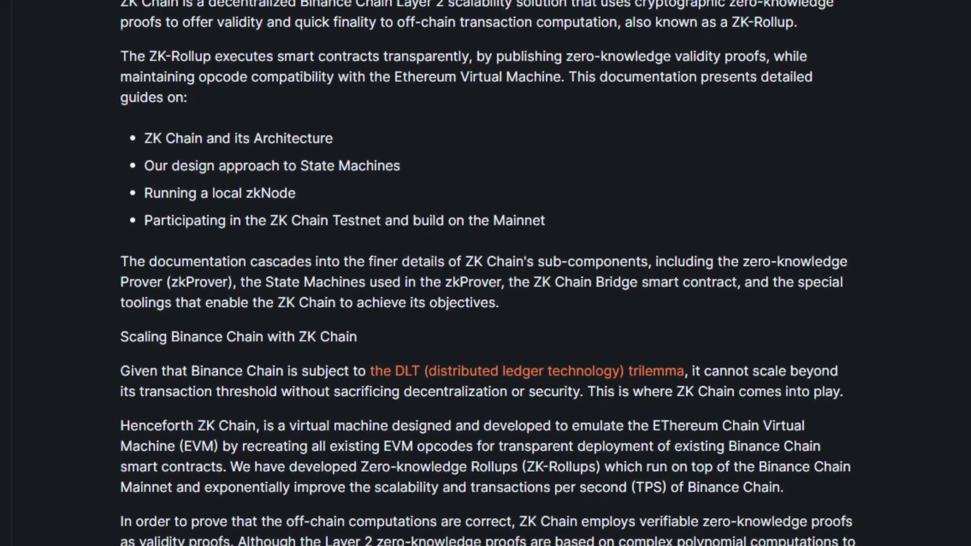
scroll("down", 3)
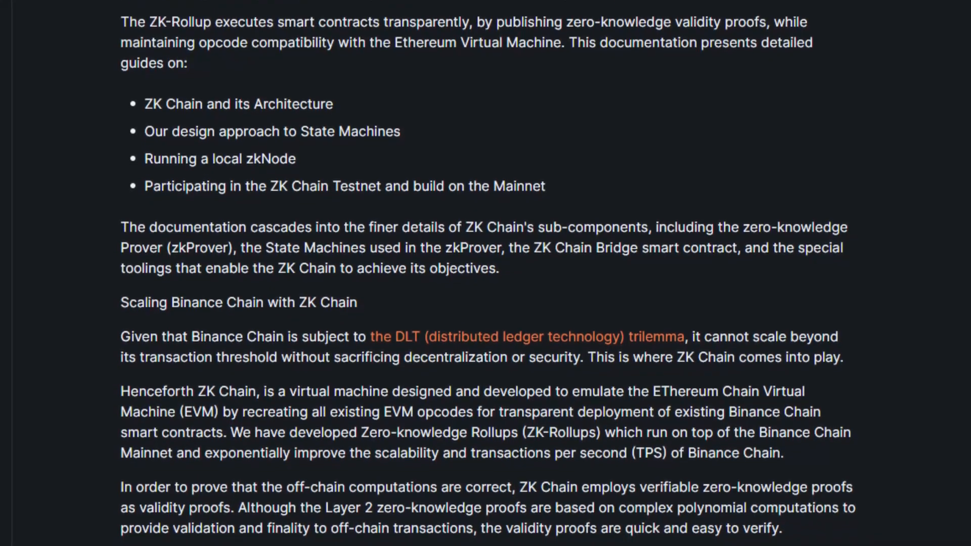
scroll("down", 3)
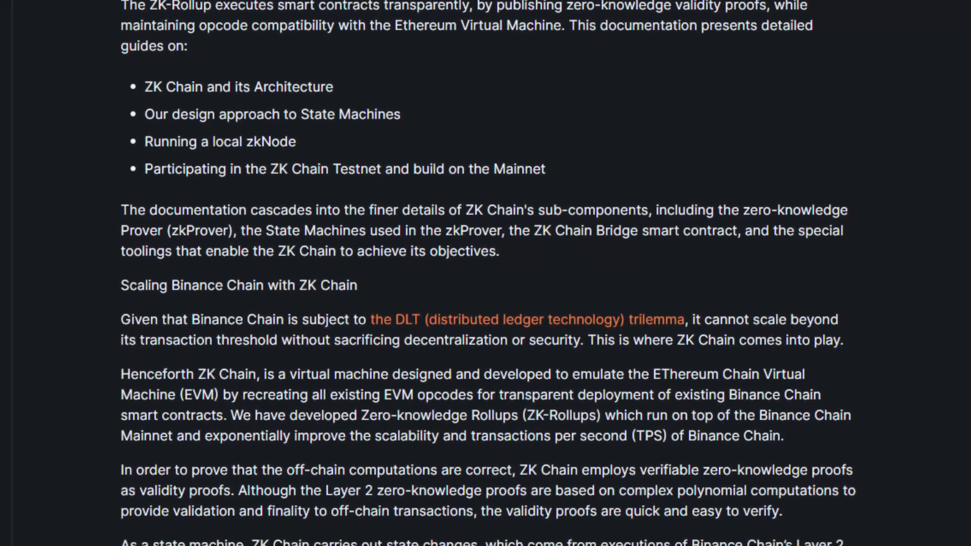
scroll("down", 3)
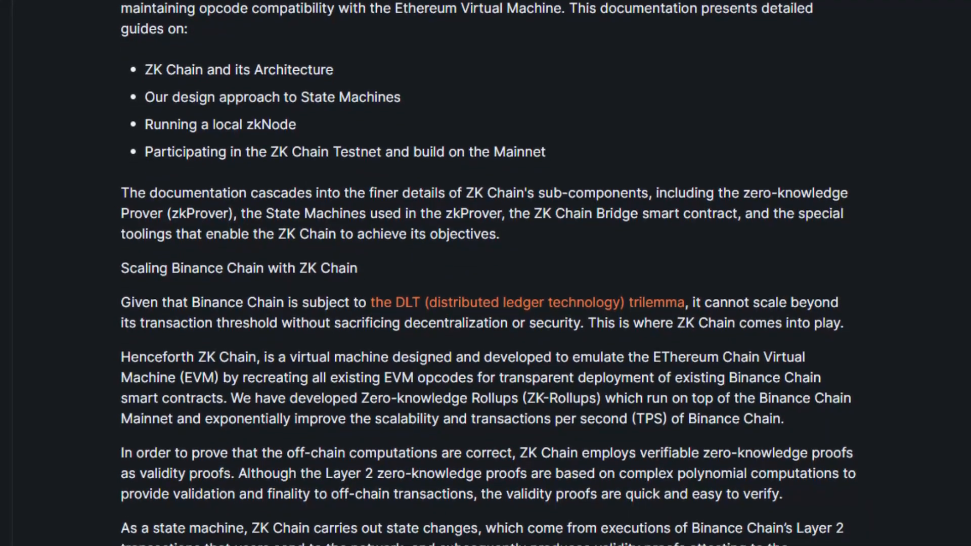
scroll("down", 3)
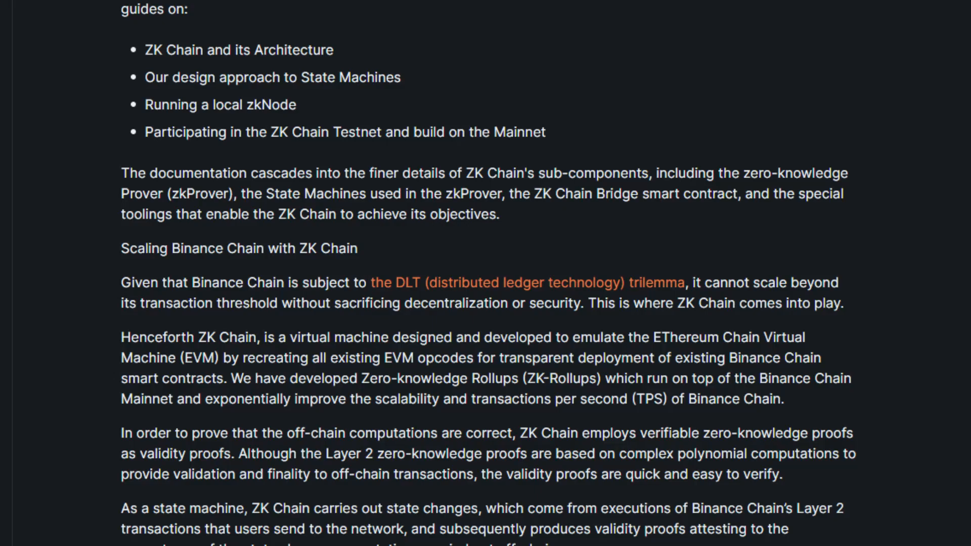
scroll("down", 3)
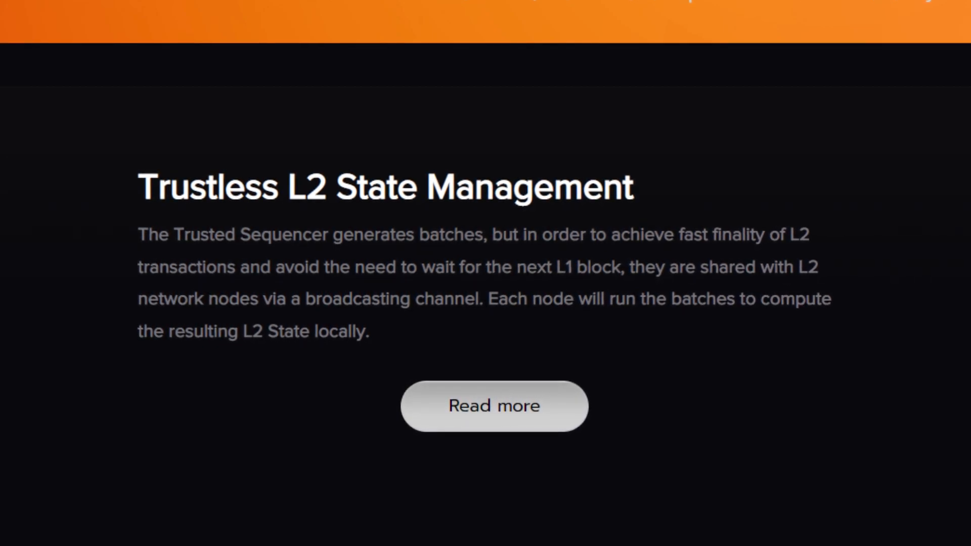
- Scroll the website down to the Trustless L2 State Management section
scroll("down", 3)
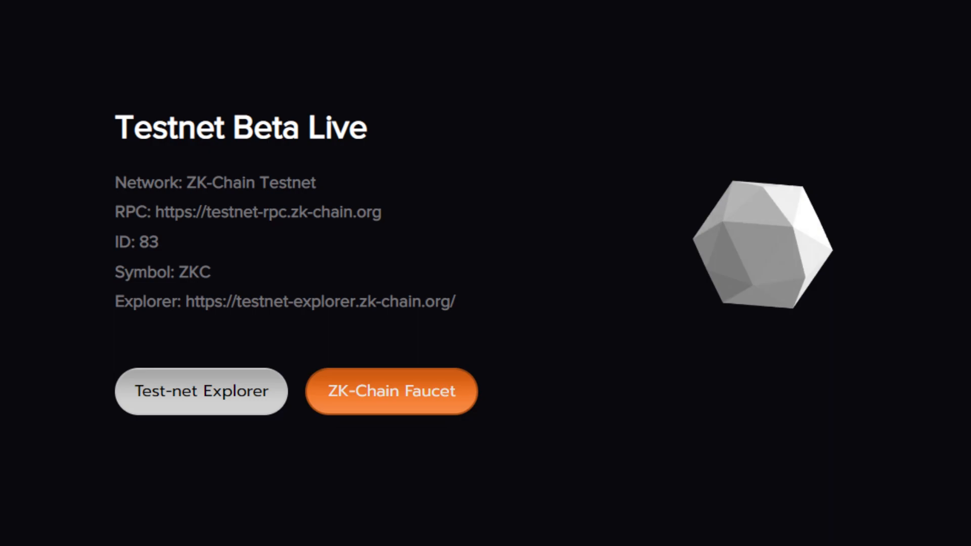
- Click within the Testnet Beta Live network details section
left_click(391, 391)
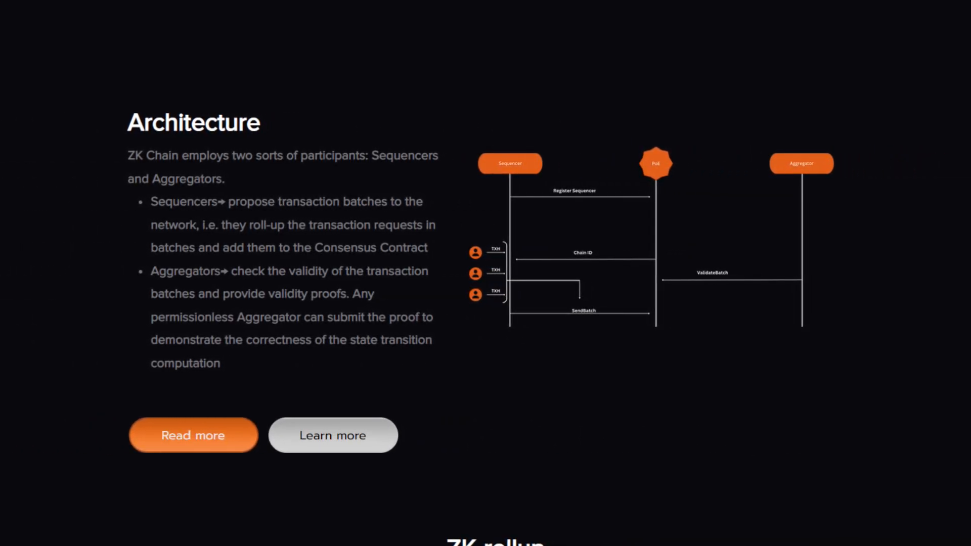
- Scroll down to the Architecture section with Sequencers, Aggregators and the sequence diagram
scroll("down", 3)
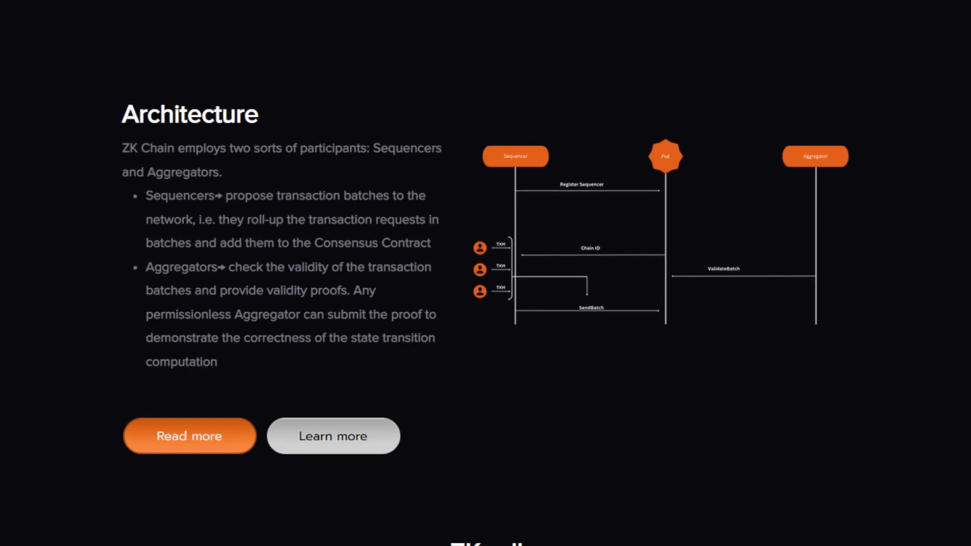
scroll("down", 3)
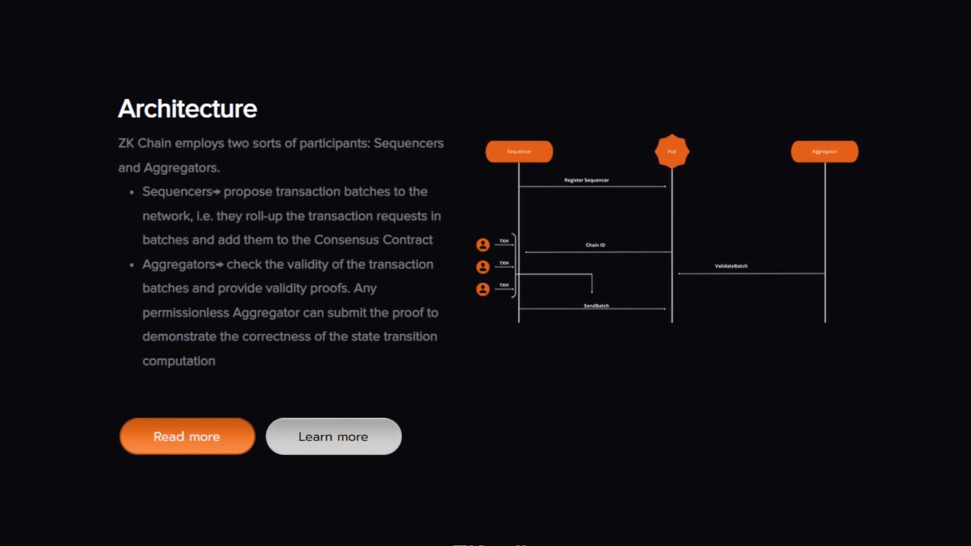
scroll("down", 3)
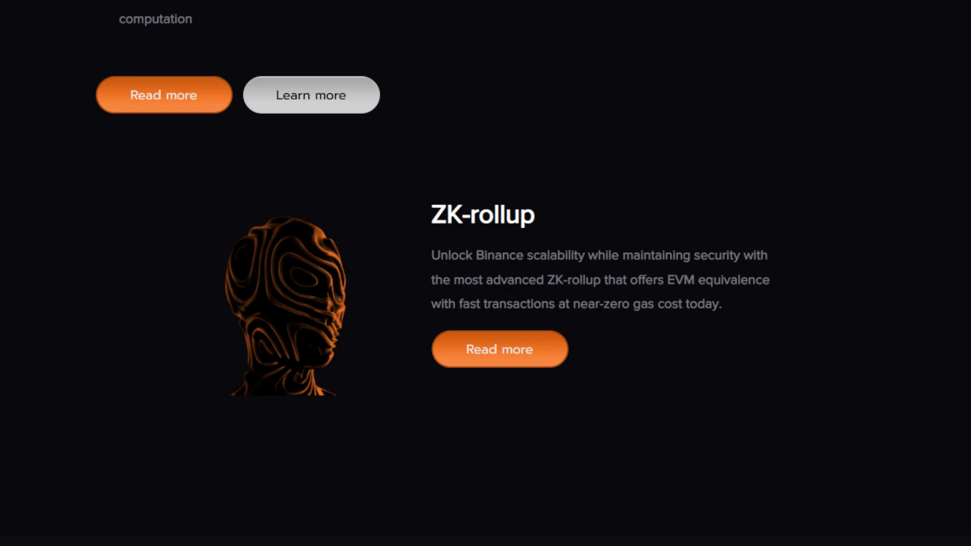
- Scroll down to the ZK-rollup section on EVM equivalence and near-zero gas
scroll("down", 3)
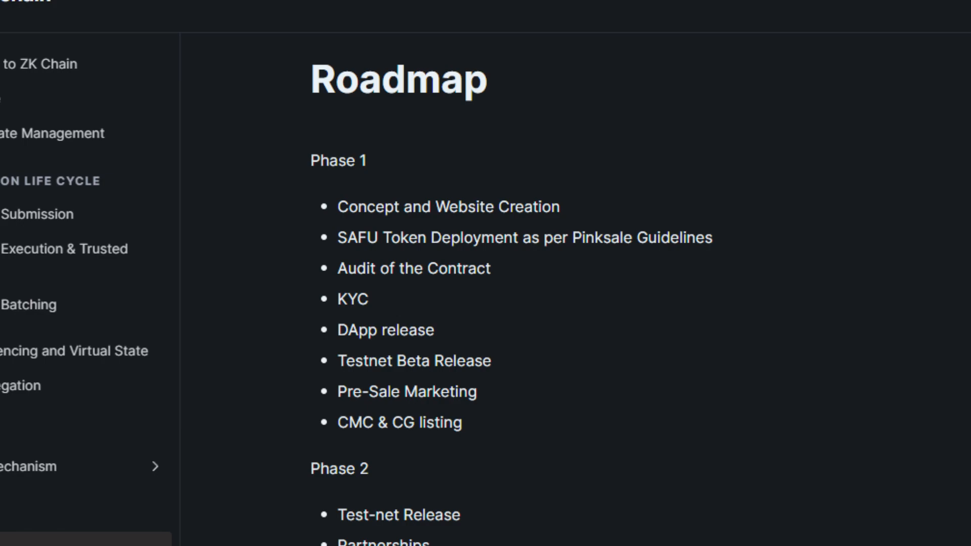
- Scroll the Roadmap page down to the Phase 3 milestones
scroll("down", 3)
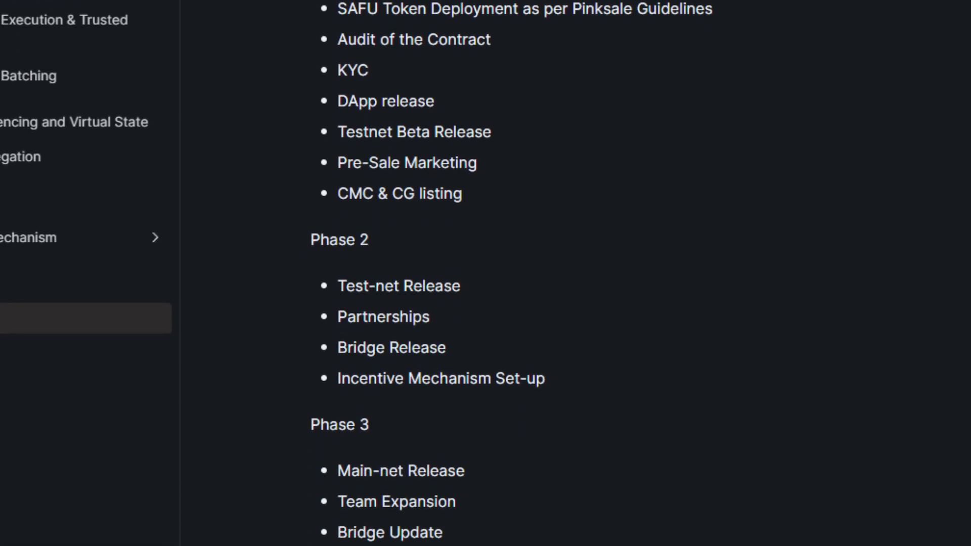
scroll("down", 3)
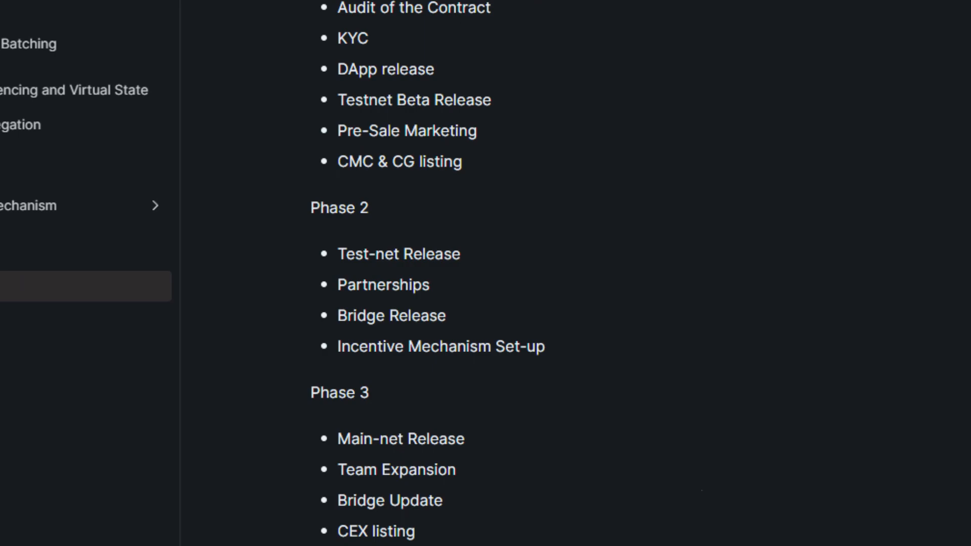